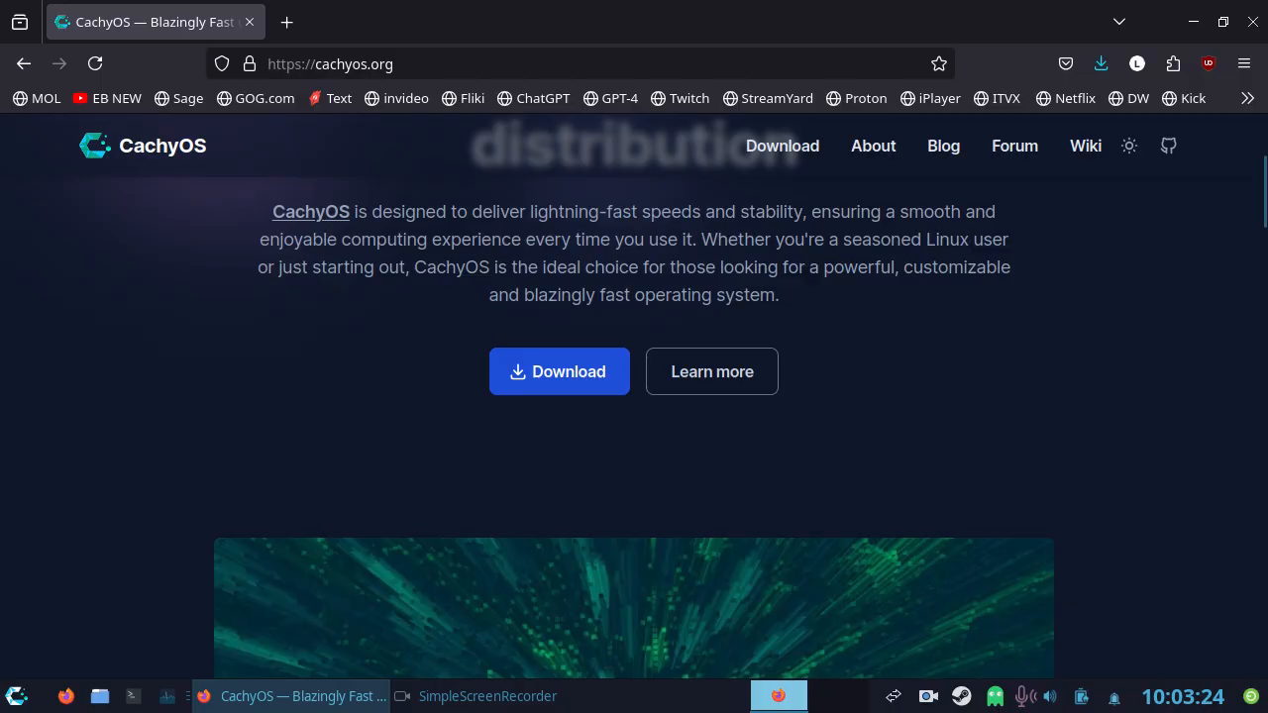
Step: Scroll through the cachyos.org homepage and follow the Forum link in the header
scroll("down", 3)
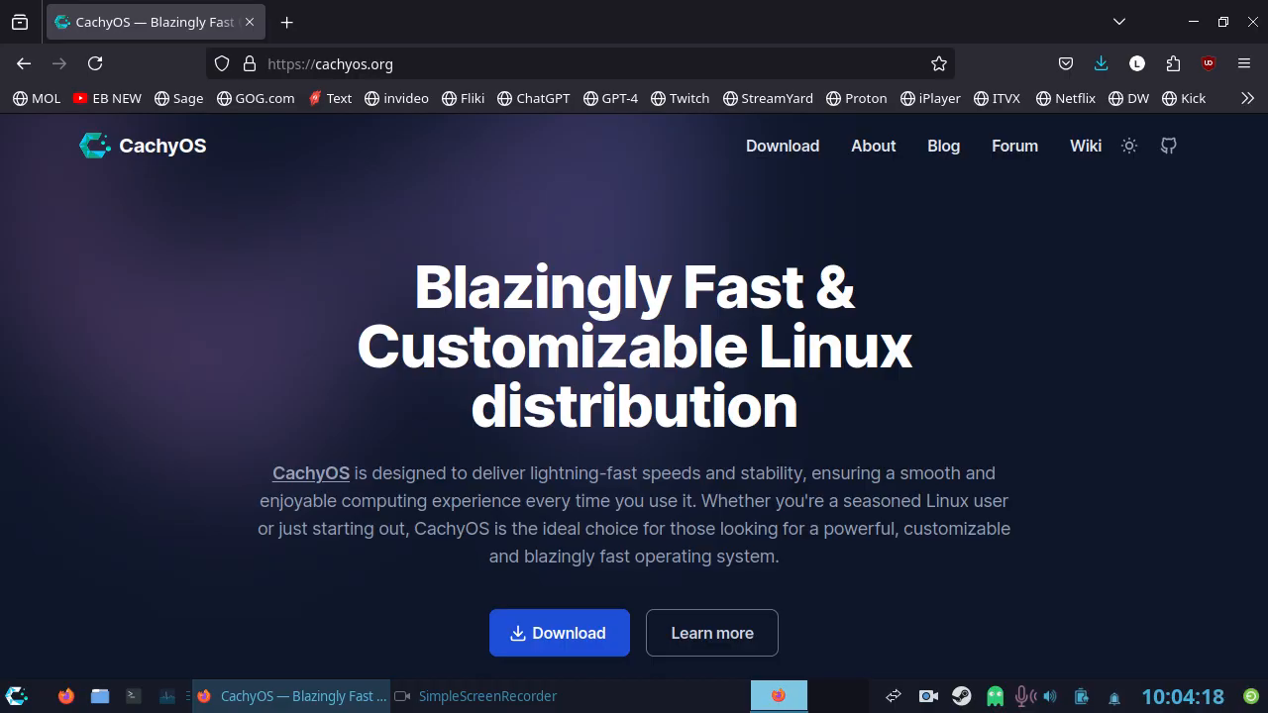
left_click(1014, 147)
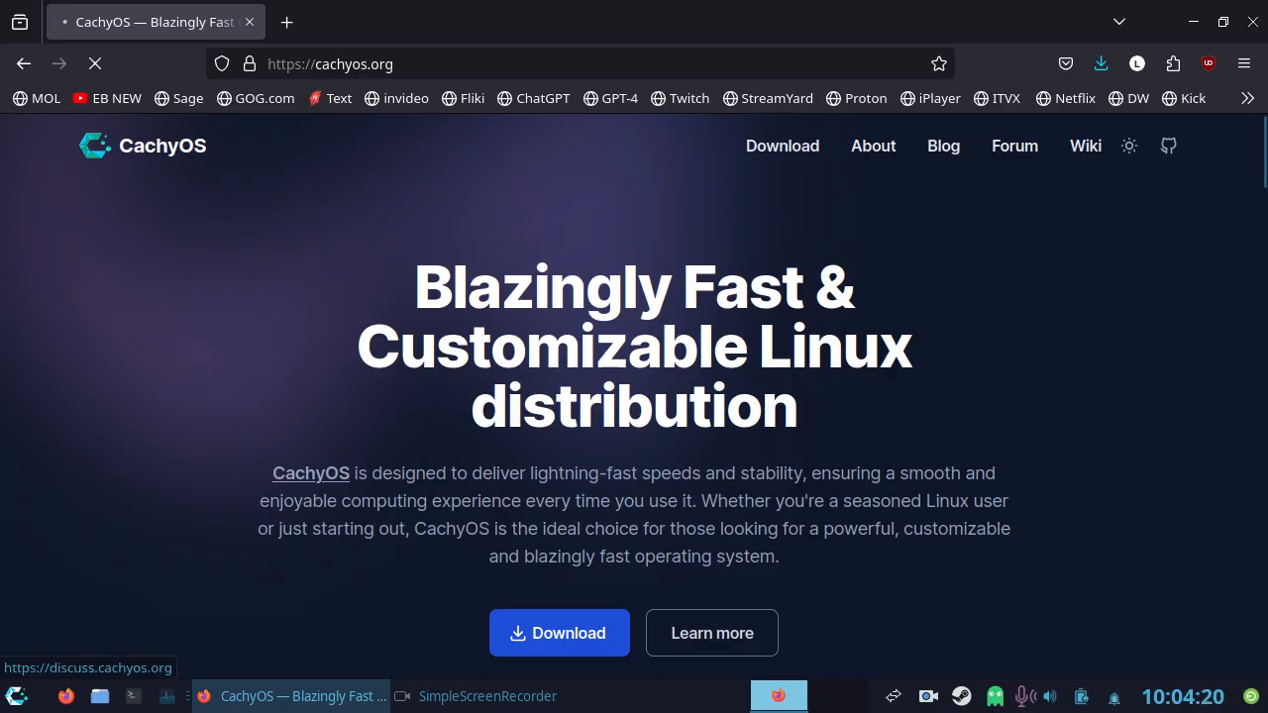
Step: Scroll down discuss.cachyos.org through the forum categories and latest topics
left_click(1015, 146)
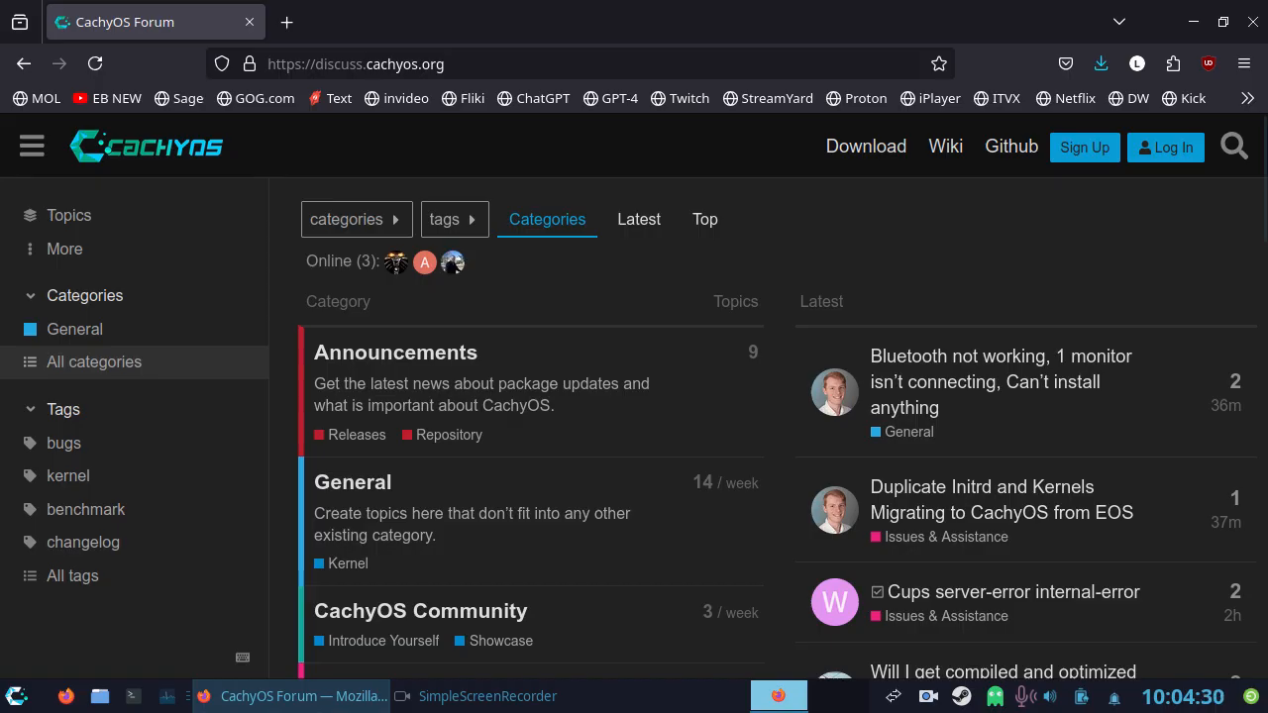
scroll("down", 3)
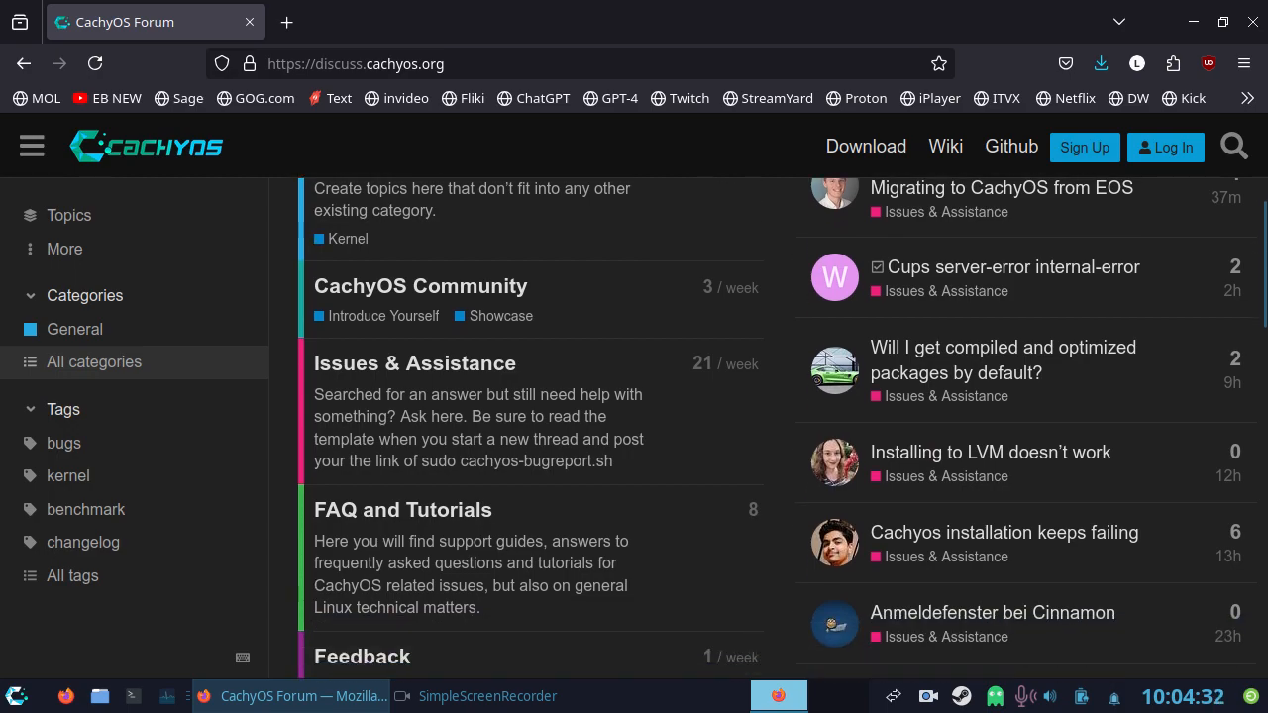
scroll("down", 3)
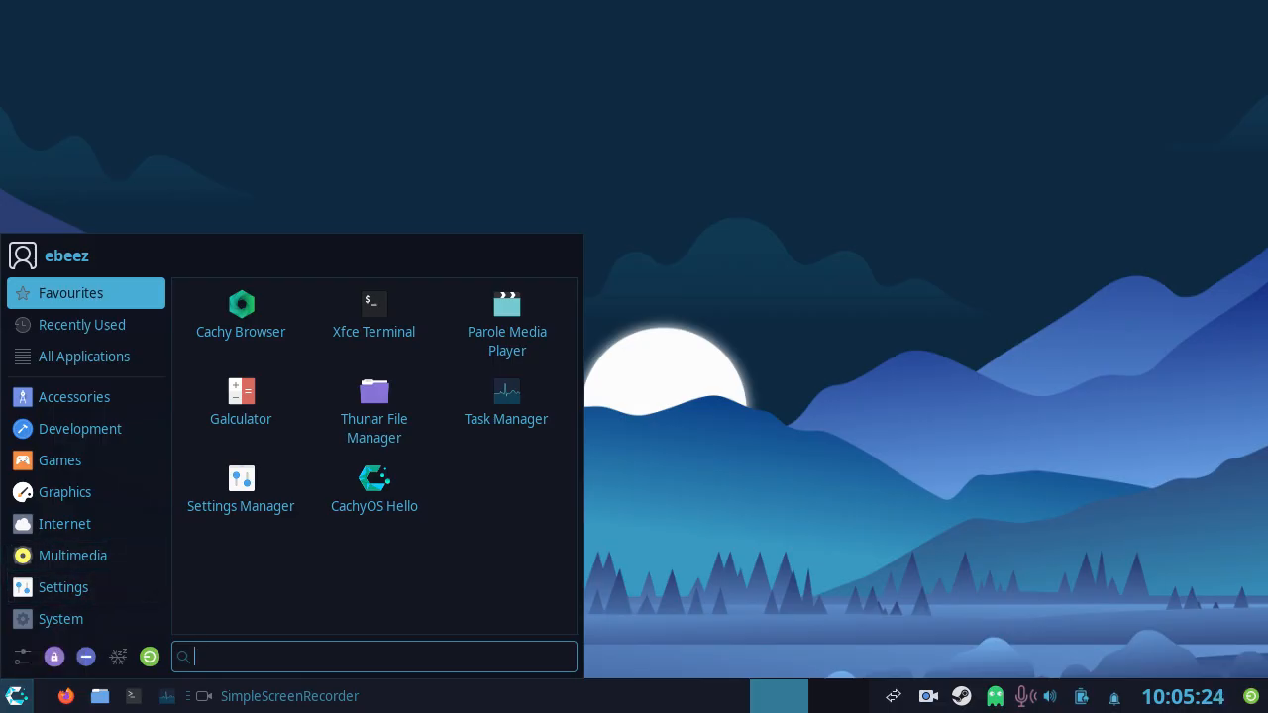
Step: Launch Task Manager from the menu favourites, review processes, then close it
left_click(508, 392)
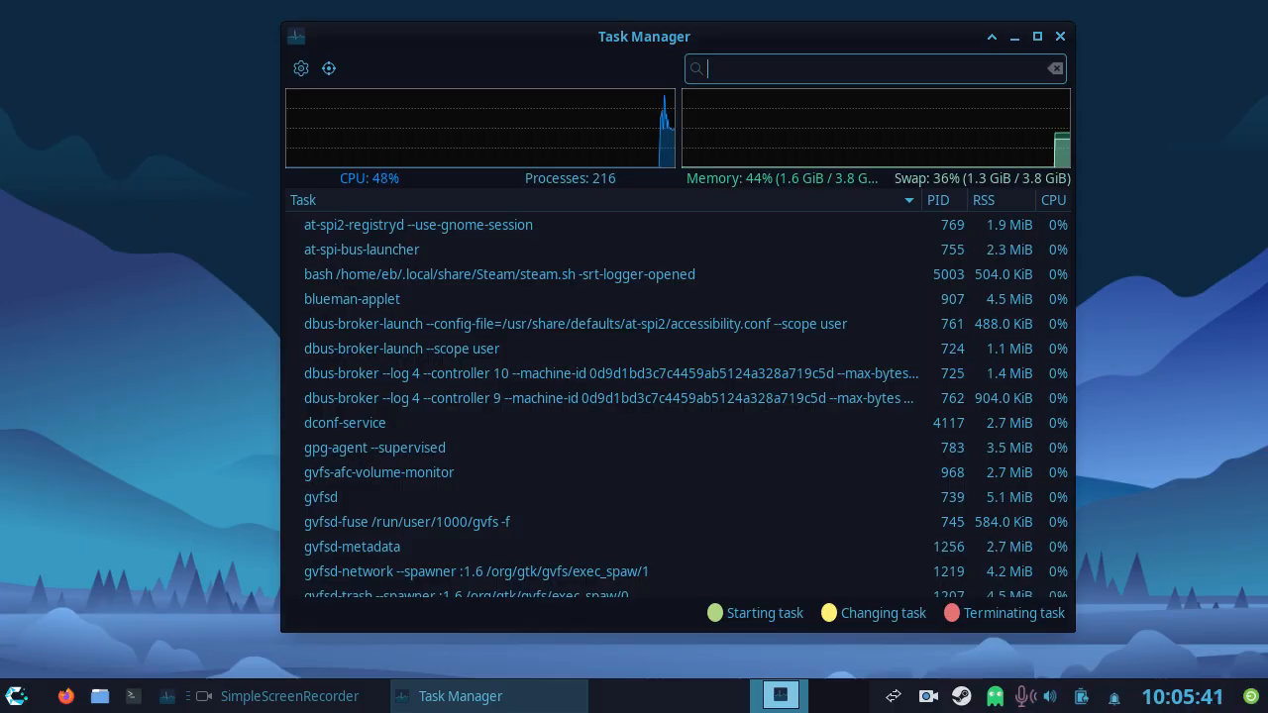
left_click(1060, 36)
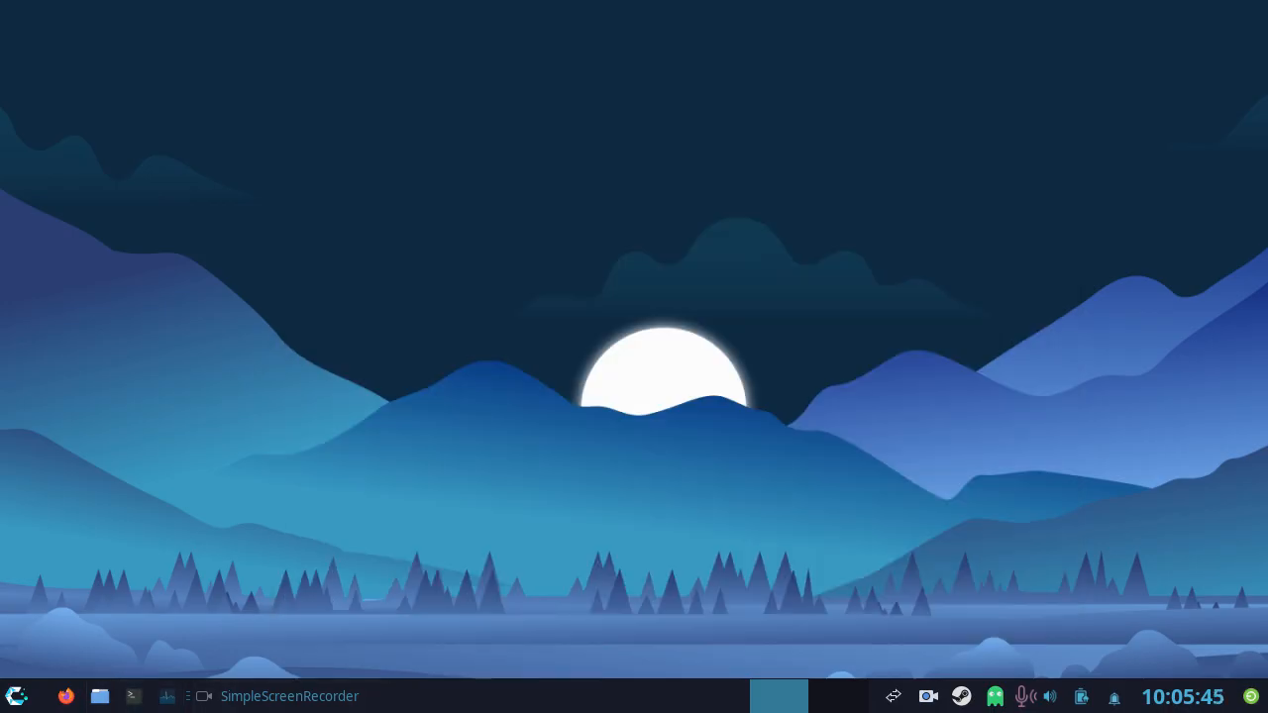
Step: Run fastfetch in an Xfce Terminal to show system info, then close the terminal
left_click(131, 697)
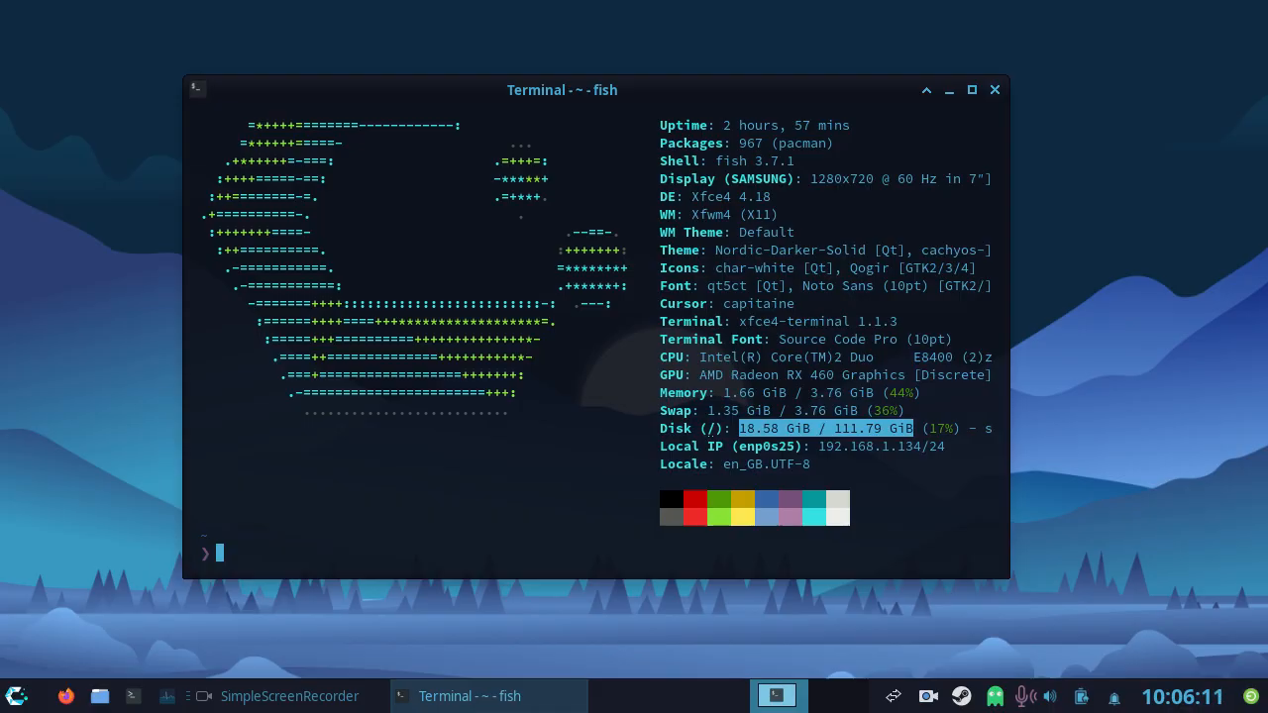
left_click(995, 90)
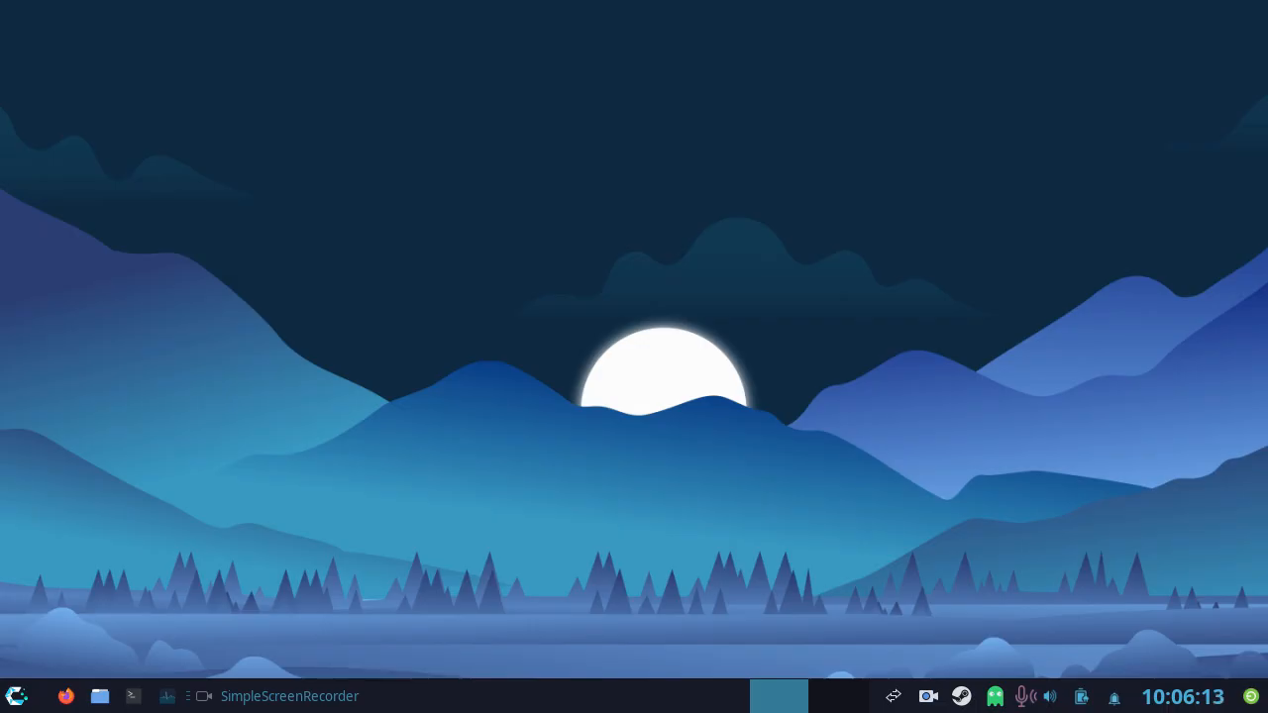